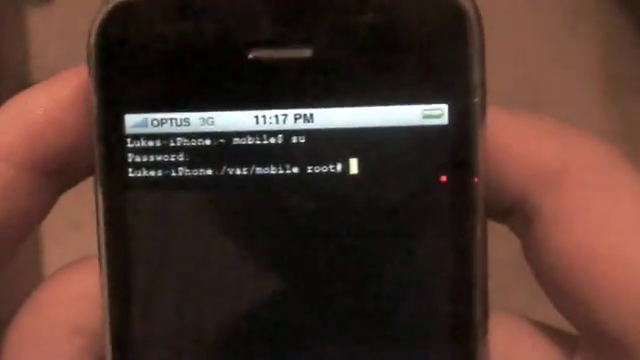
# Run dpkg -i /tmp/bochs.deb as root to install the Bochs package.
pyautogui.write('dp')
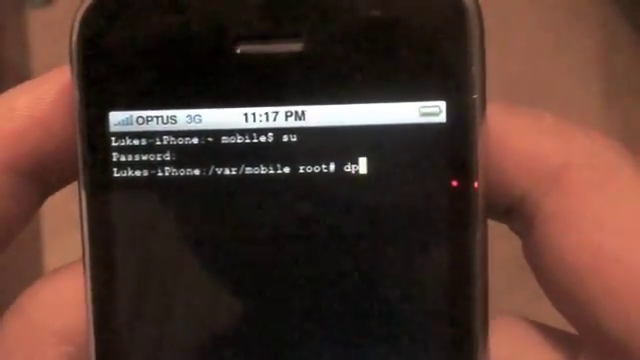
pyautogui.write('kg -i /')
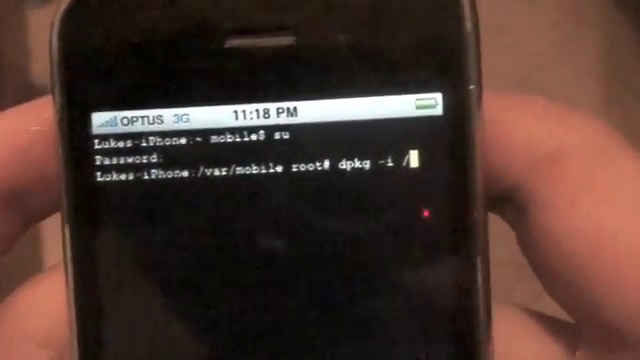
pyautogui.write('tmp/bochs')
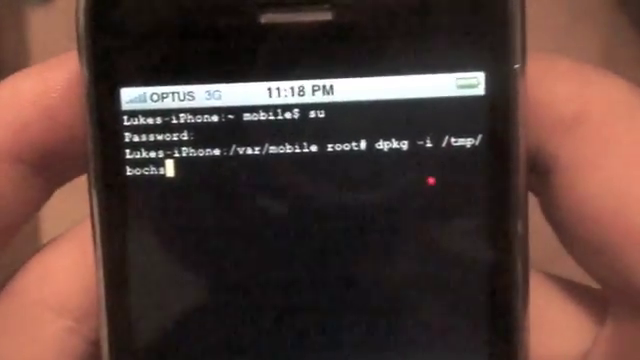
pyautogui.write('de')
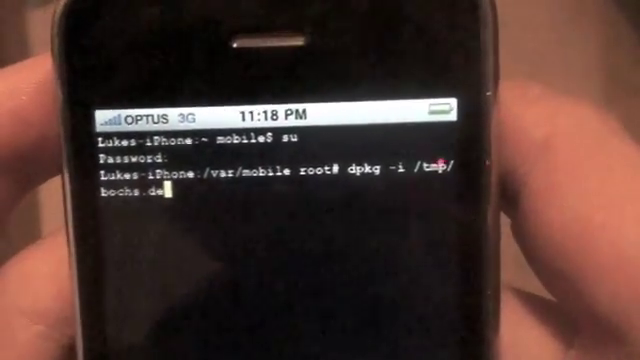
pyautogui.write('b')
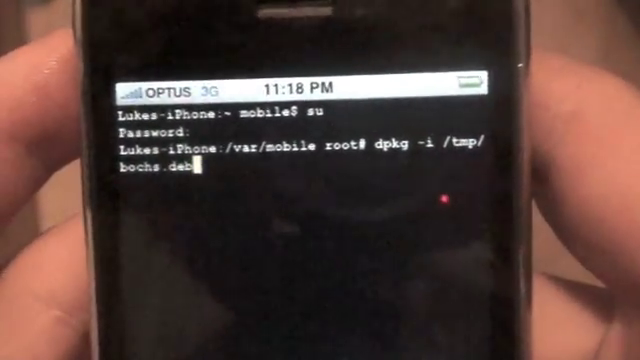
pyautogui.press('Return')
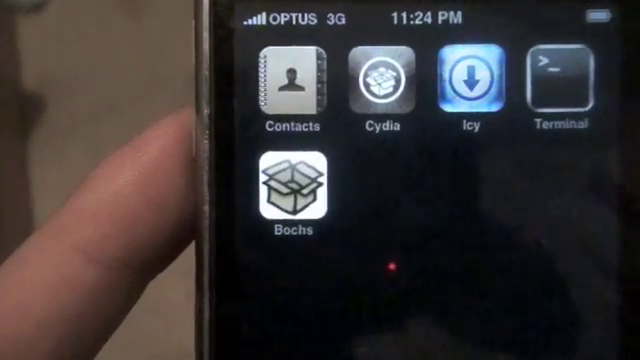
# Launch Bochs from the home screen to reach its Choose OS list with Win3.11 and Win95.
pyautogui.click(287, 192)
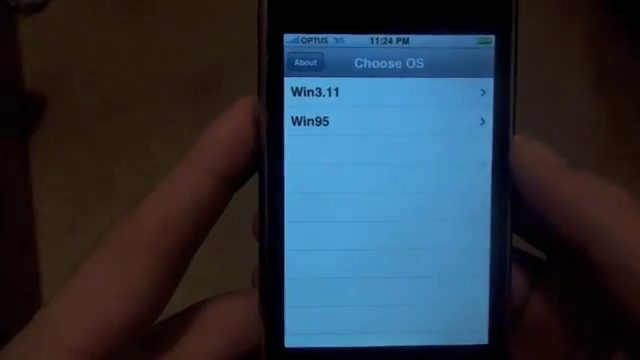